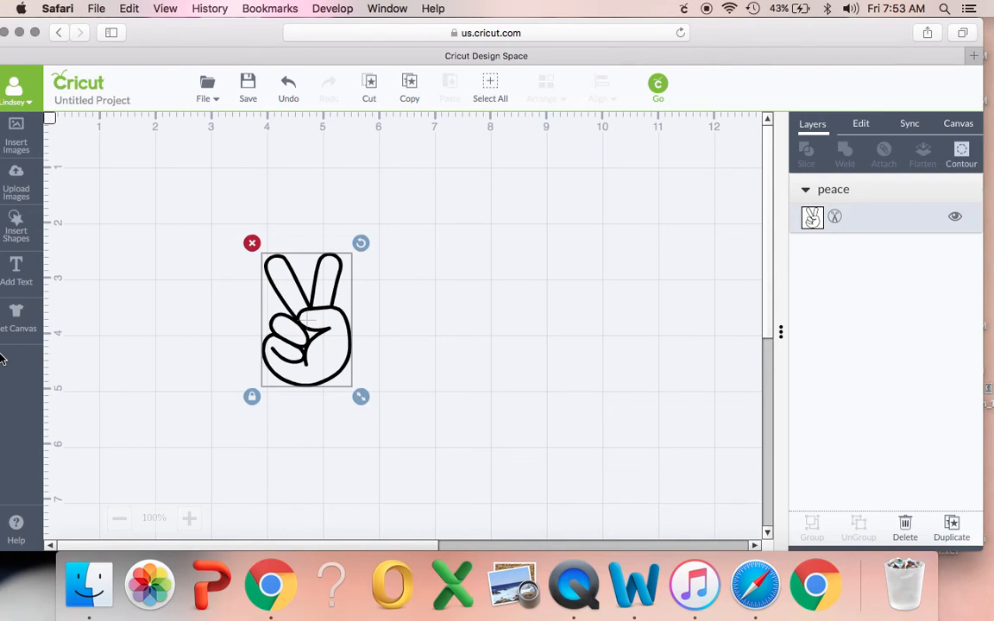
pyautogui.moveTo(159, 263)
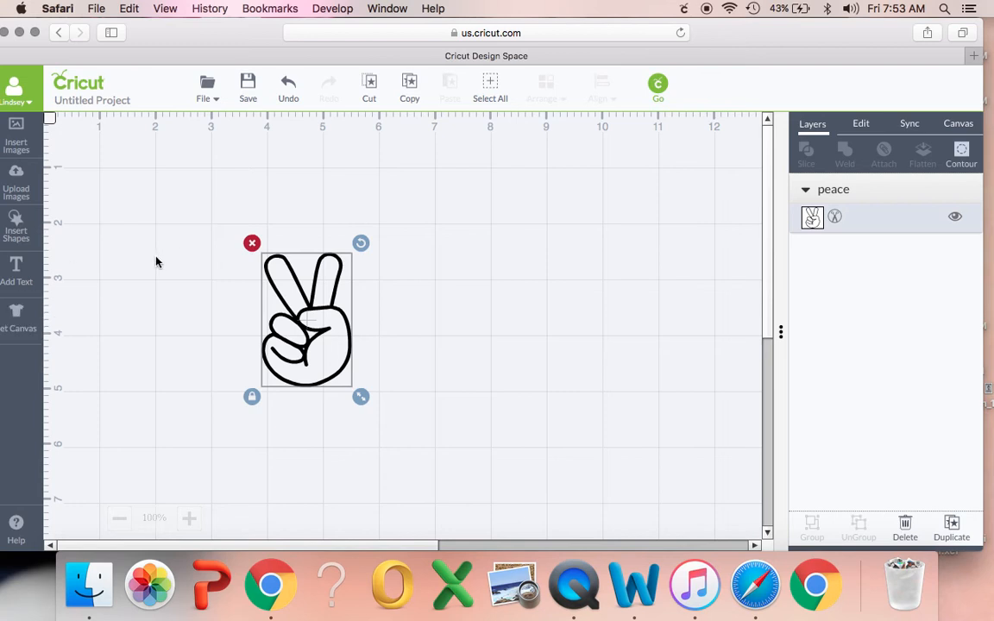
pyautogui.moveTo(190, 214)
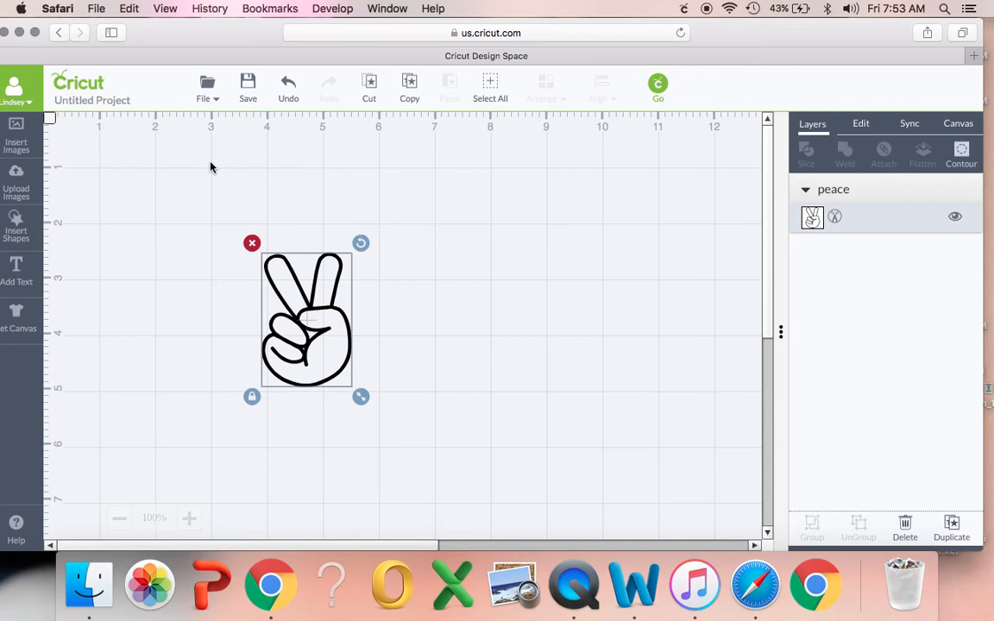
pyautogui.moveTo(366, 300)
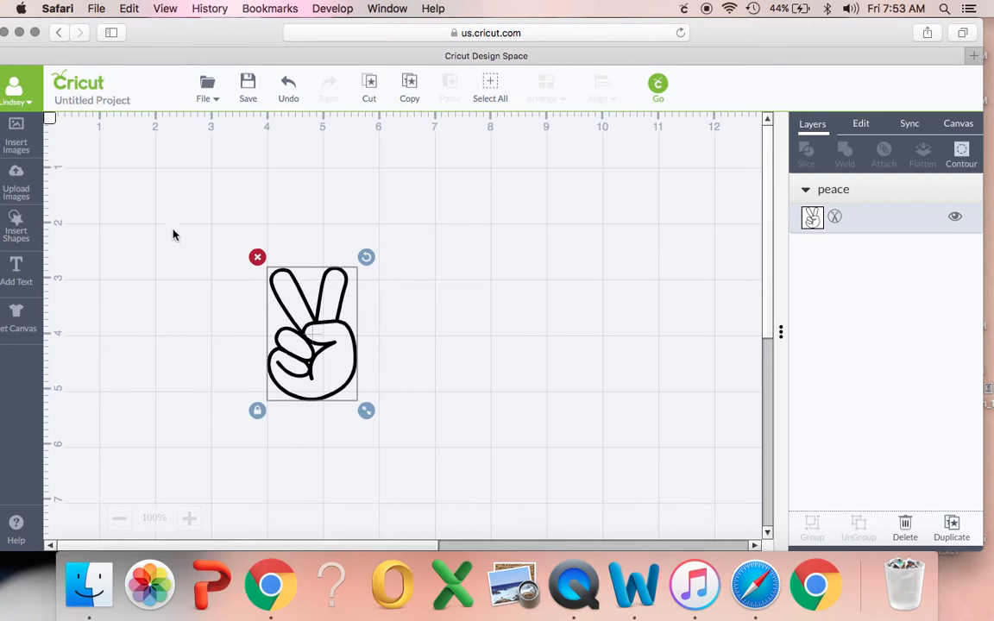
# - Reposition the peace-sign hand, reselect it and bring up the Insert Shapes choices
pyautogui.click(171, 266)
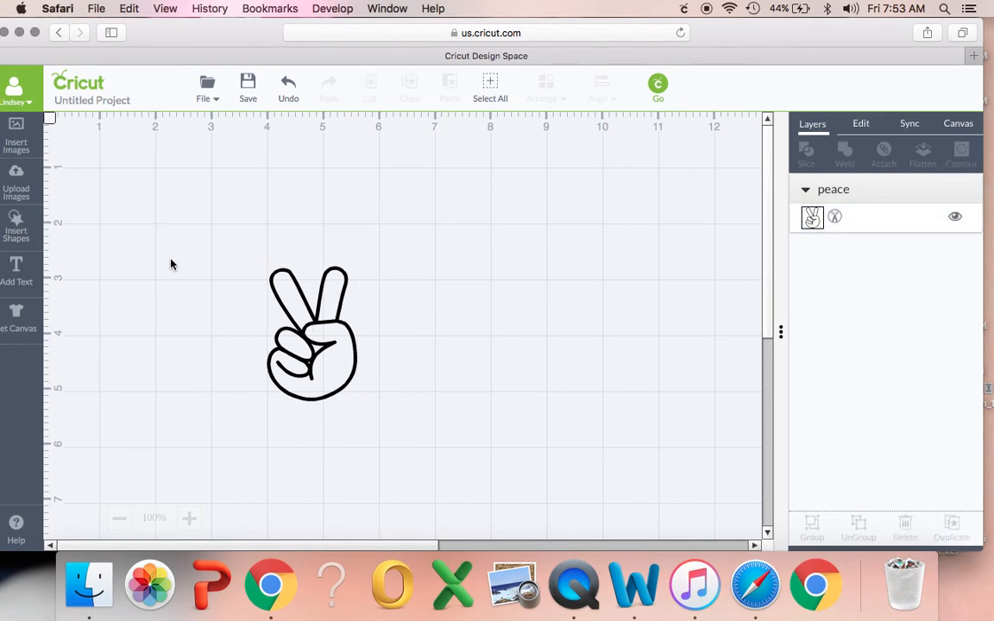
pyautogui.moveTo(235, 139)
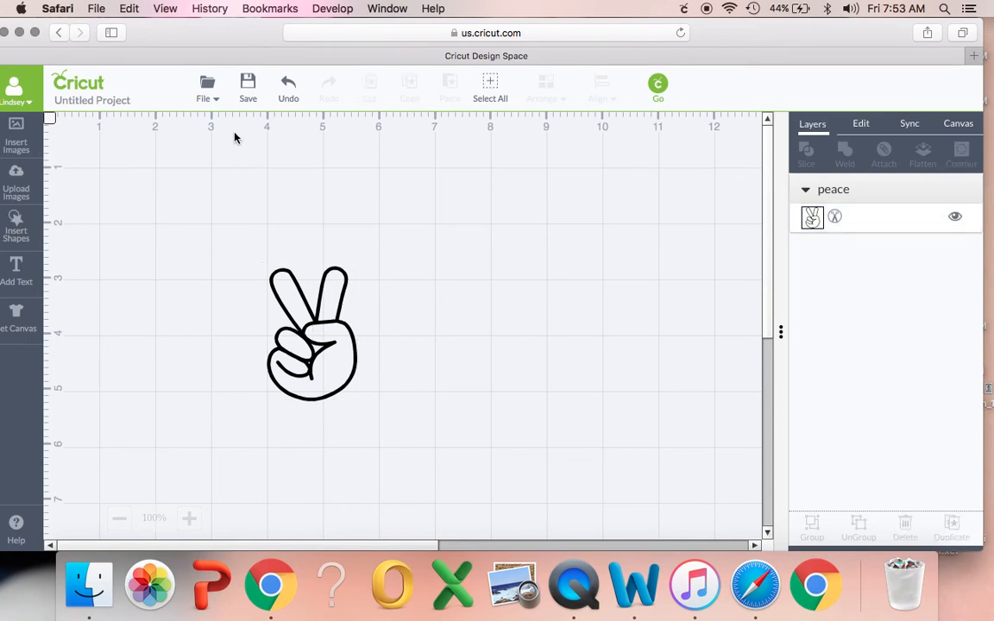
pyautogui.click(311, 335)
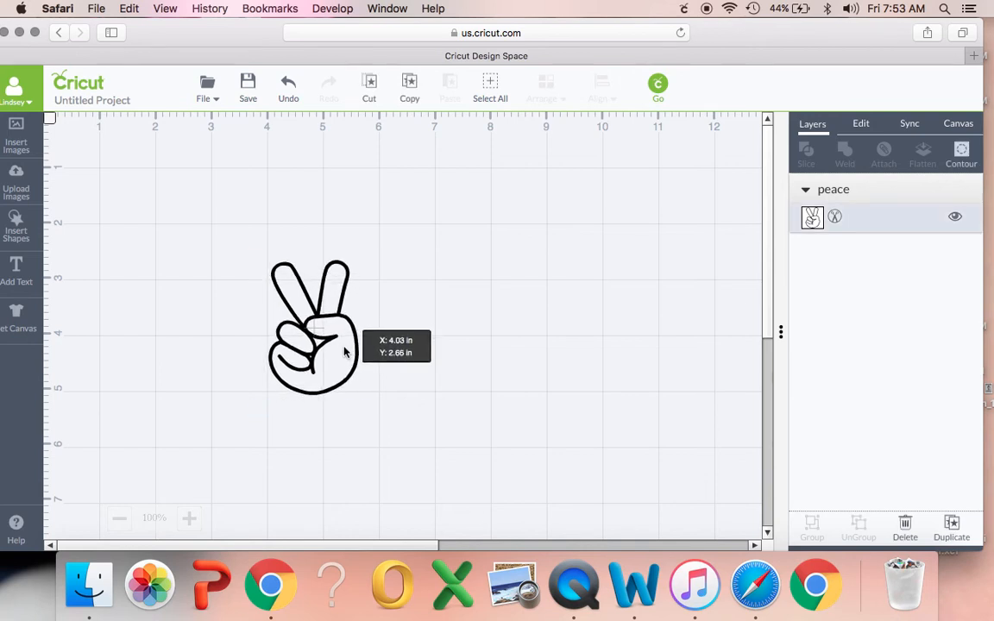
pyautogui.click(315, 328)
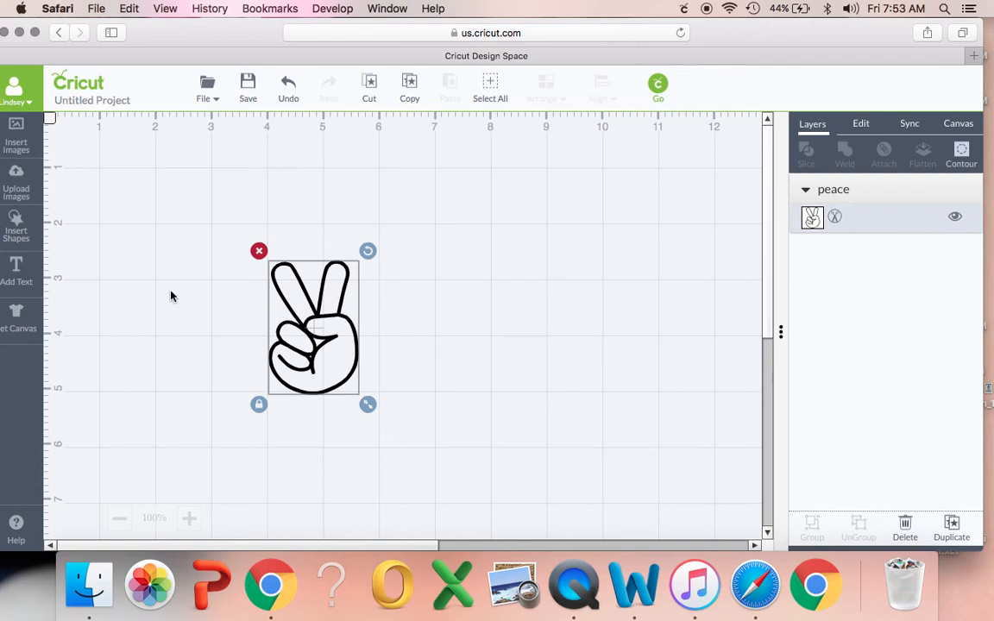
pyautogui.click(16, 228)
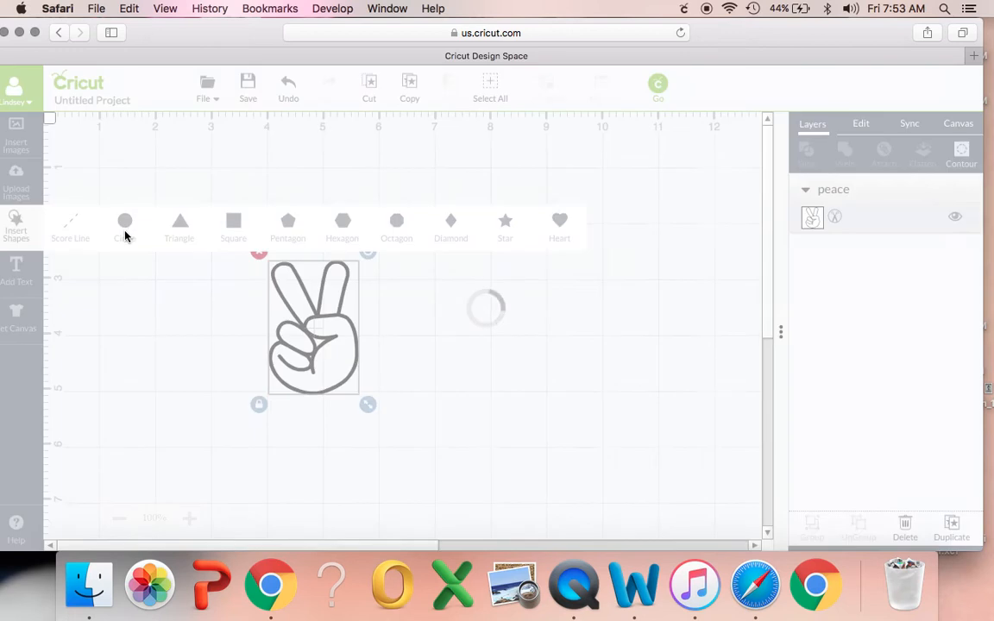
# - Insert a circle, send it behind the hand via Arrange > Move Backward, centre it, and start a new text box
pyautogui.click(124, 221)
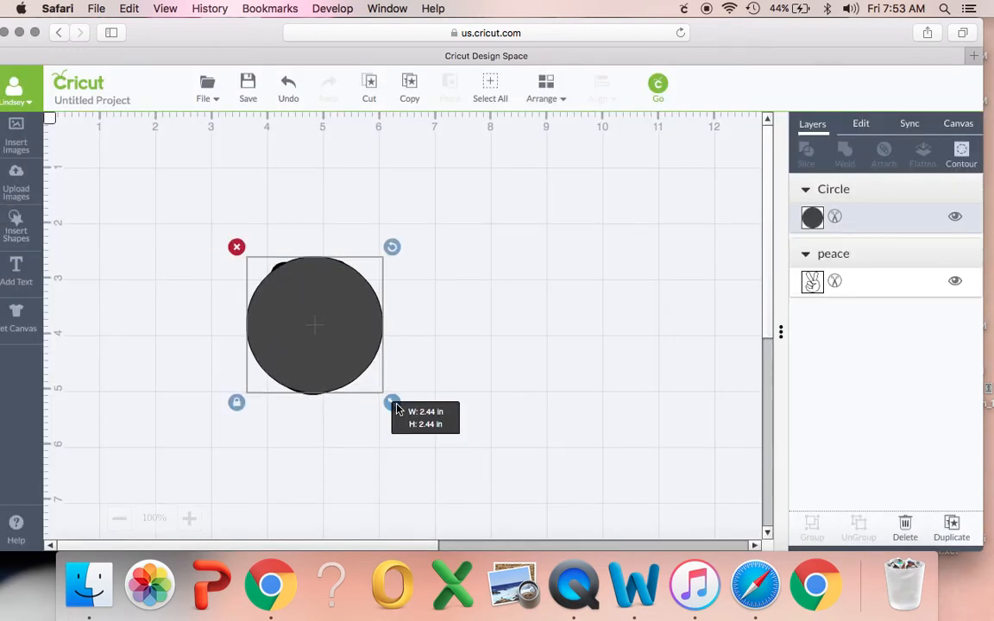
pyautogui.click(545, 90)
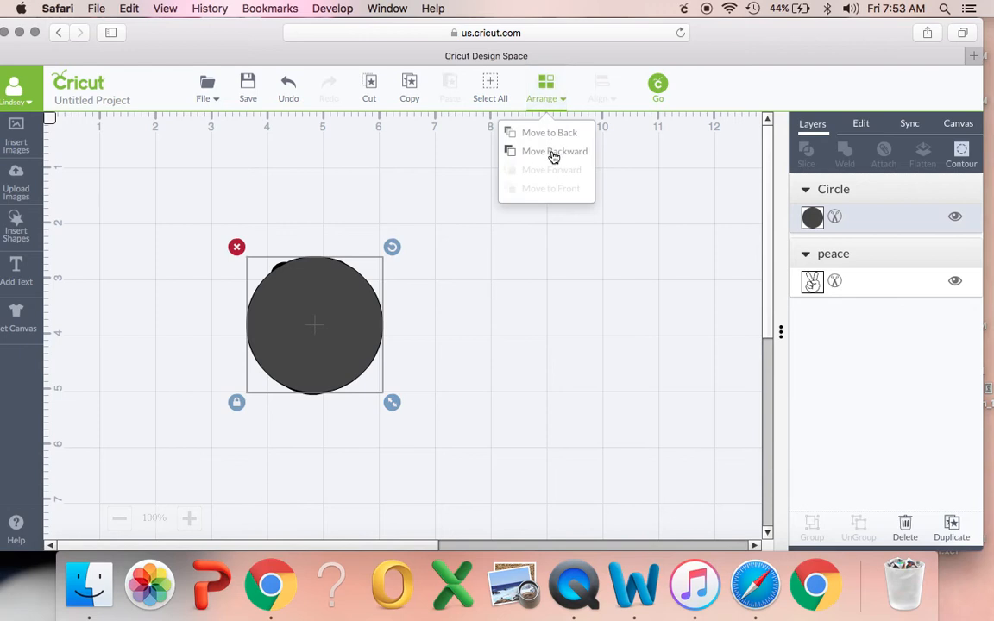
pyautogui.click(556, 152)
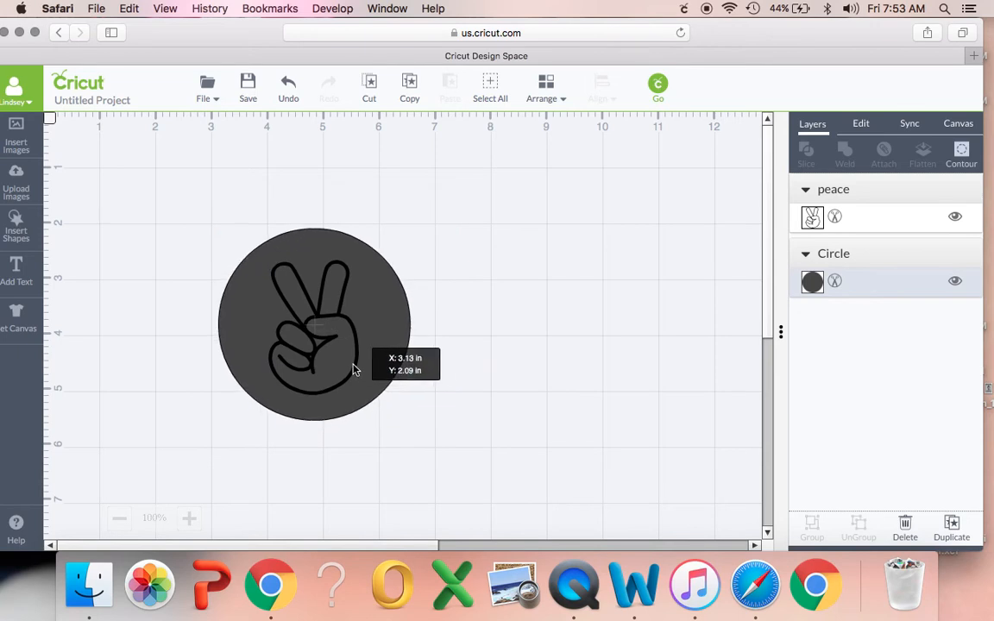
pyautogui.moveTo(354, 370); pyautogui.dragTo(349, 373)
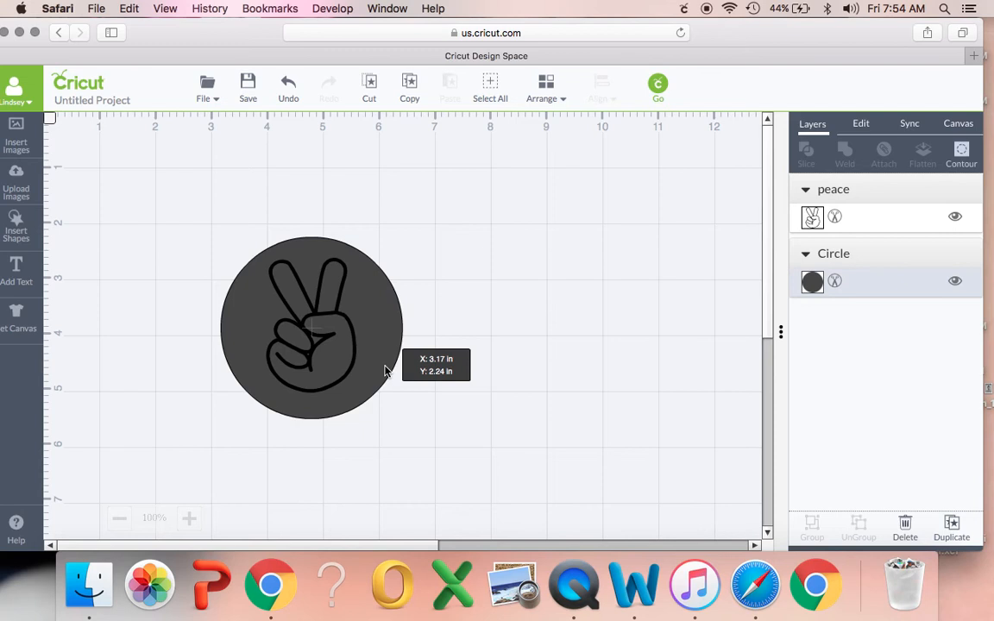
pyautogui.click(618, 341)
pyautogui.write('M')
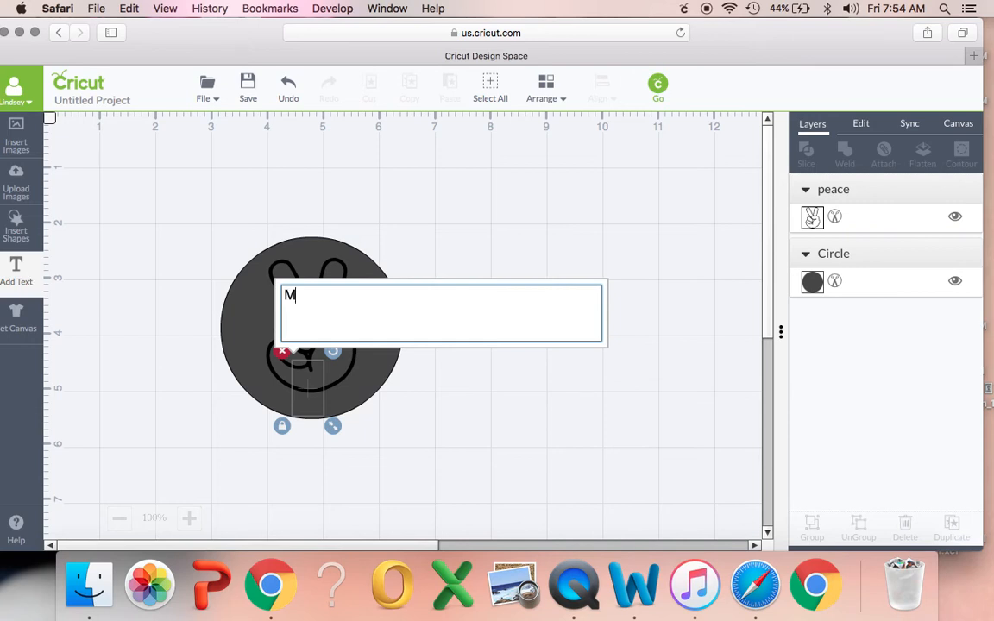
# - Enter the words 'Major Cutie' into the new text box
pyautogui.write('aj')
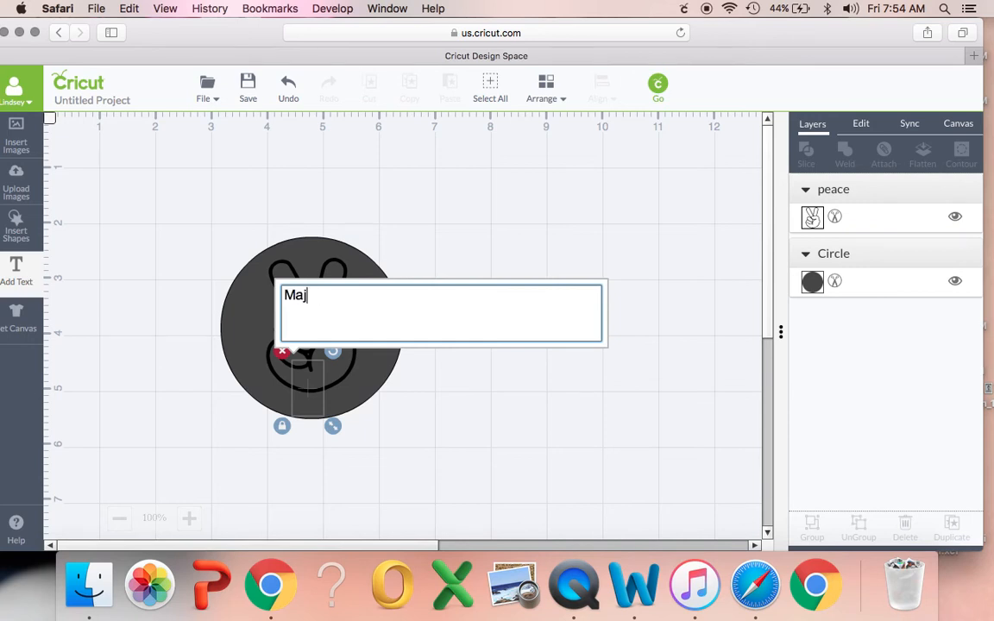
pyautogui.write('or')
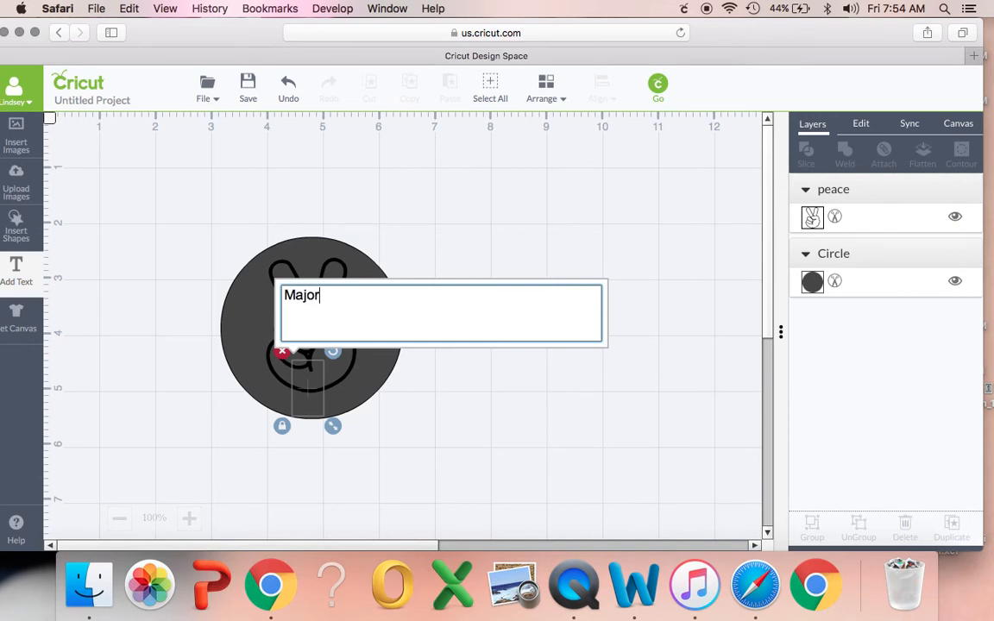
pyautogui.write('Cutie')
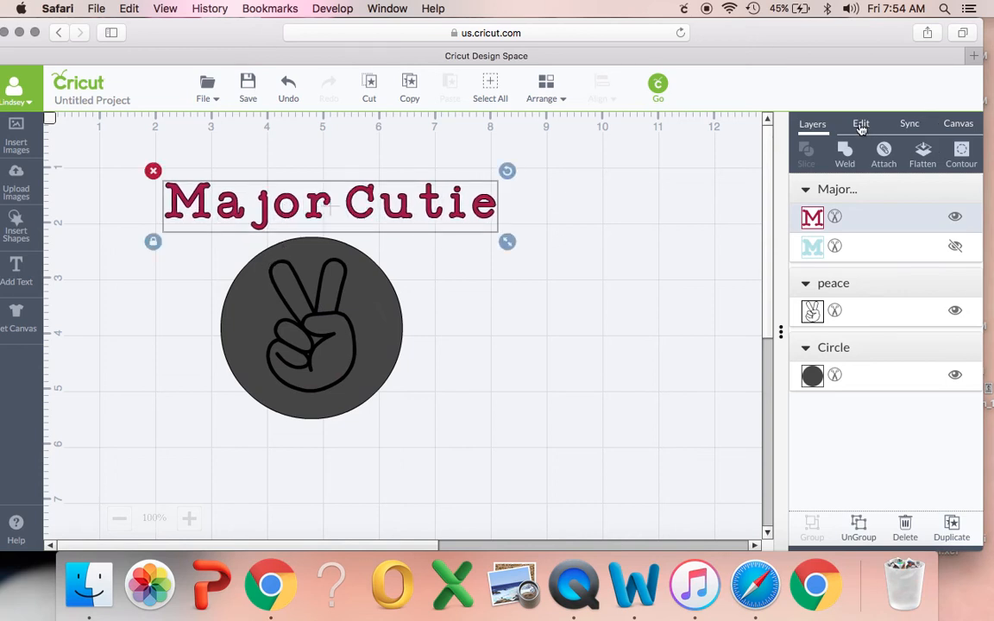
# - Scroll the Cricut font list down toward DeFonarts for the 'Major Cutie' text
pyautogui.click(860, 123)
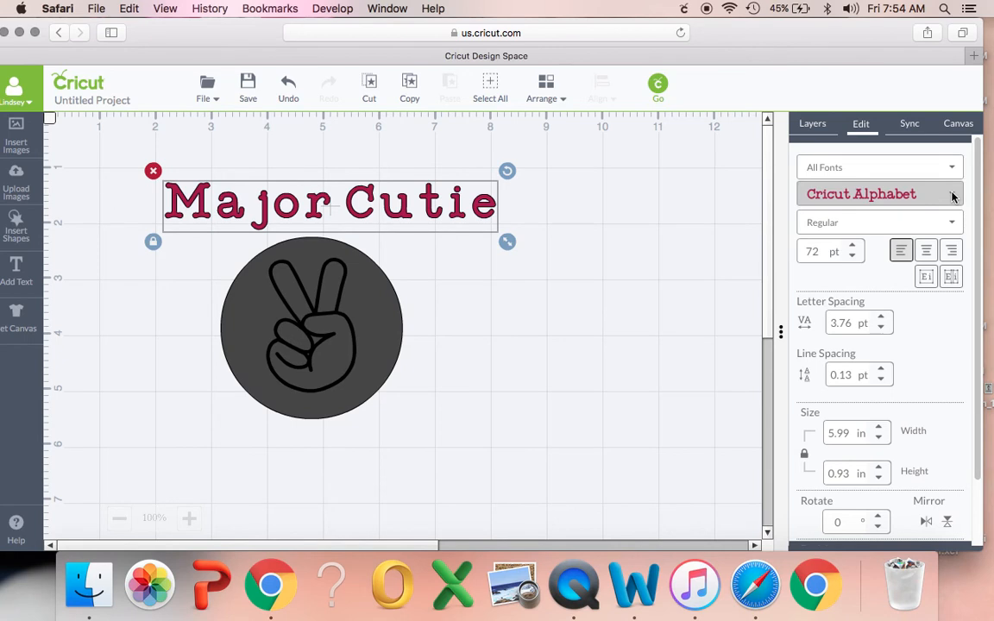
pyautogui.click(880, 194)
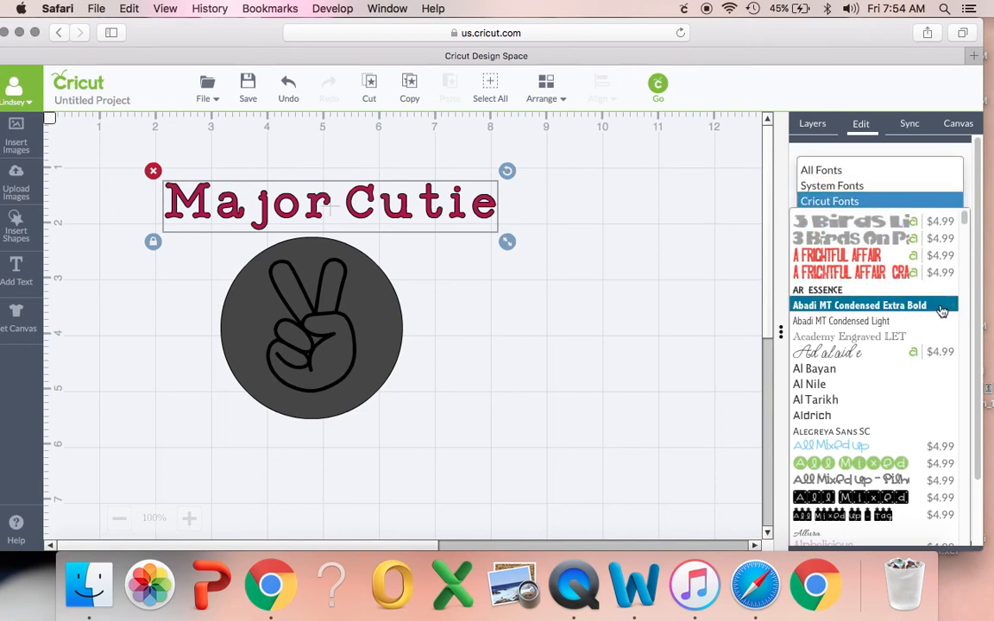
pyautogui.scroll(-3)
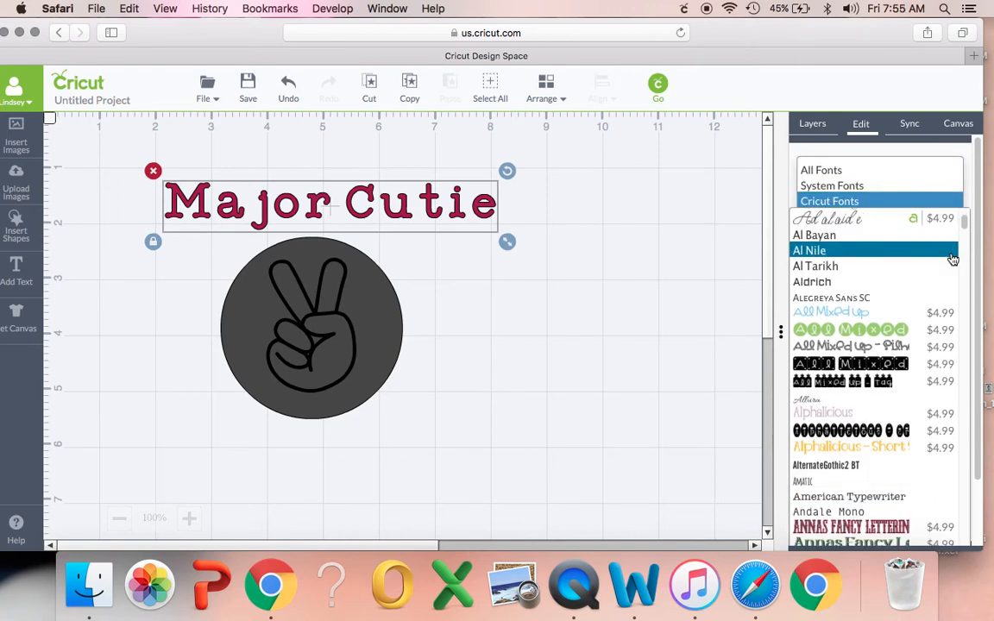
pyautogui.scroll(-3)
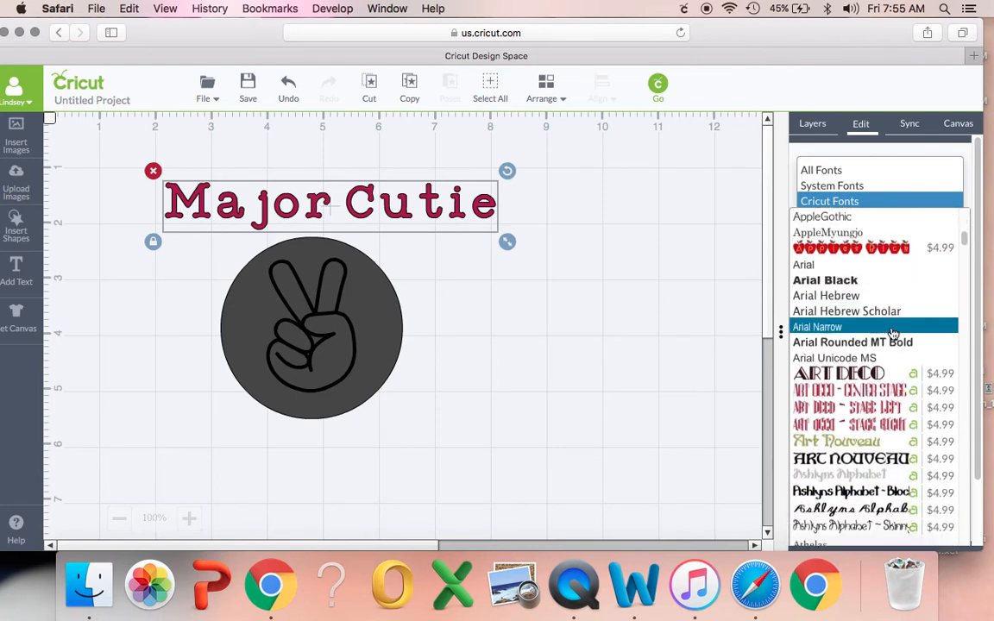
pyautogui.scroll(-3)
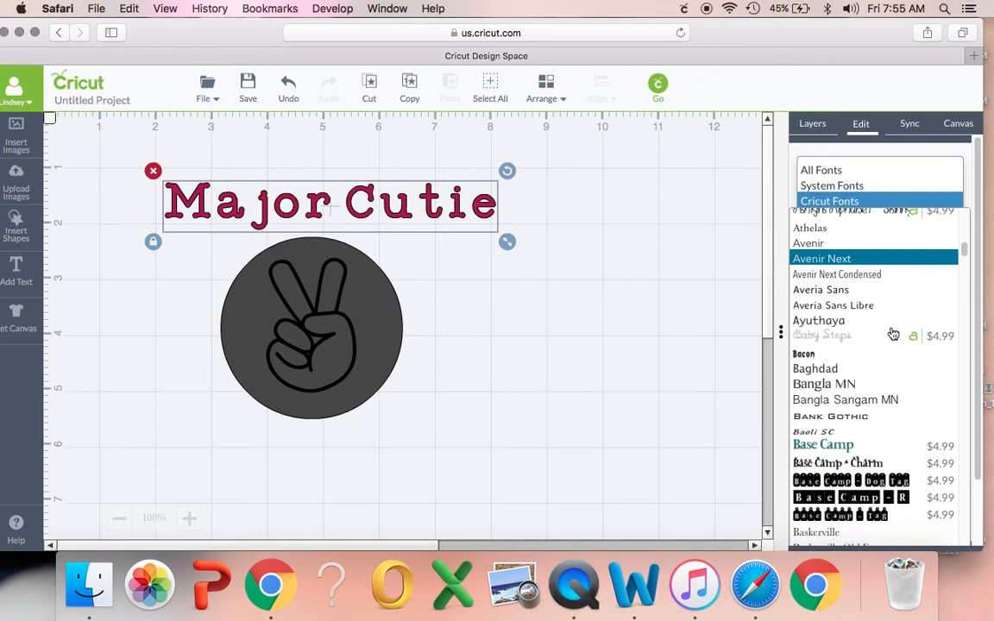
pyautogui.scroll(-3)
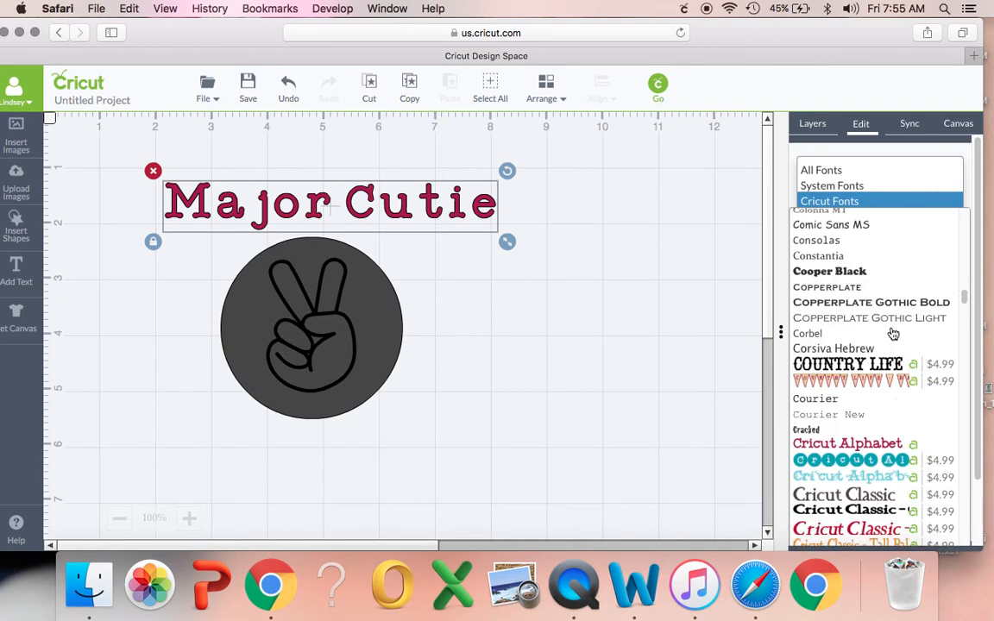
pyautogui.scroll(-3)
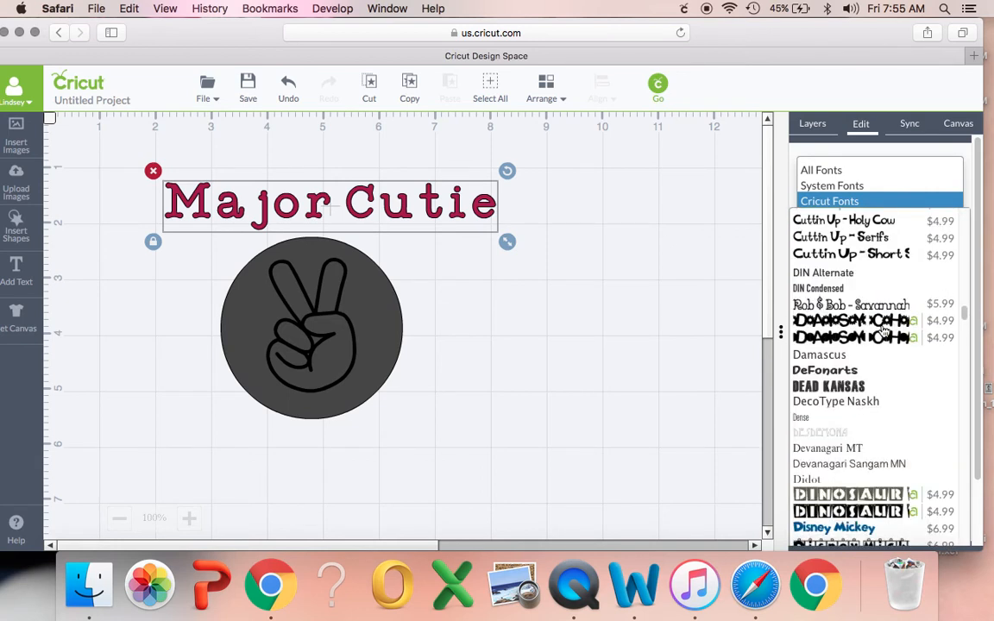
pyautogui.scroll(-3)
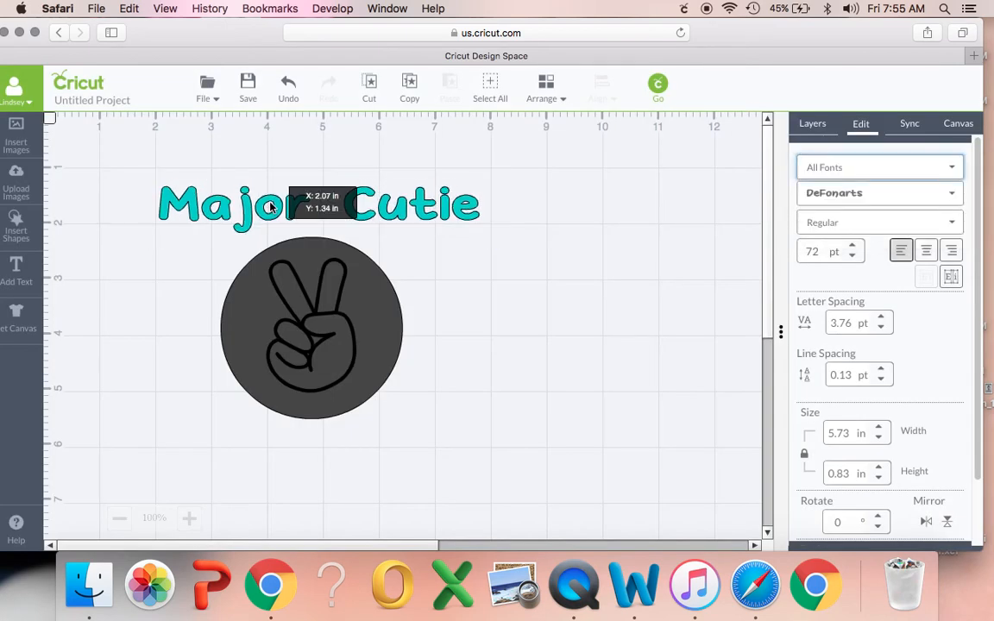
# - Ungroup 'Major Cutie' to letters and tilt M and the next letter along the circle's top-left edge
pyautogui.click(811, 123)
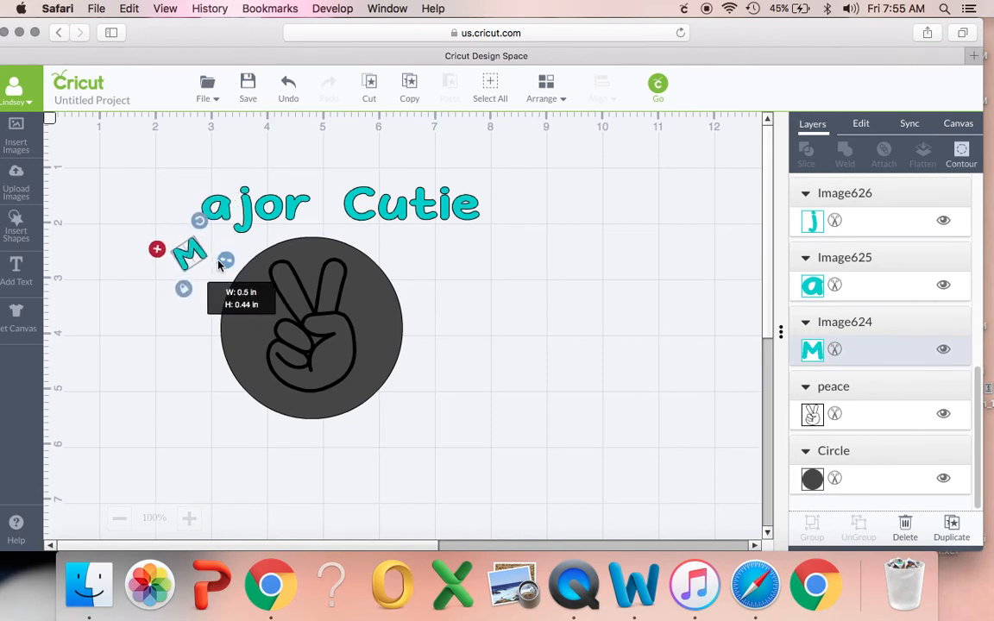
pyautogui.moveTo(190, 255); pyautogui.dragTo(210, 279)
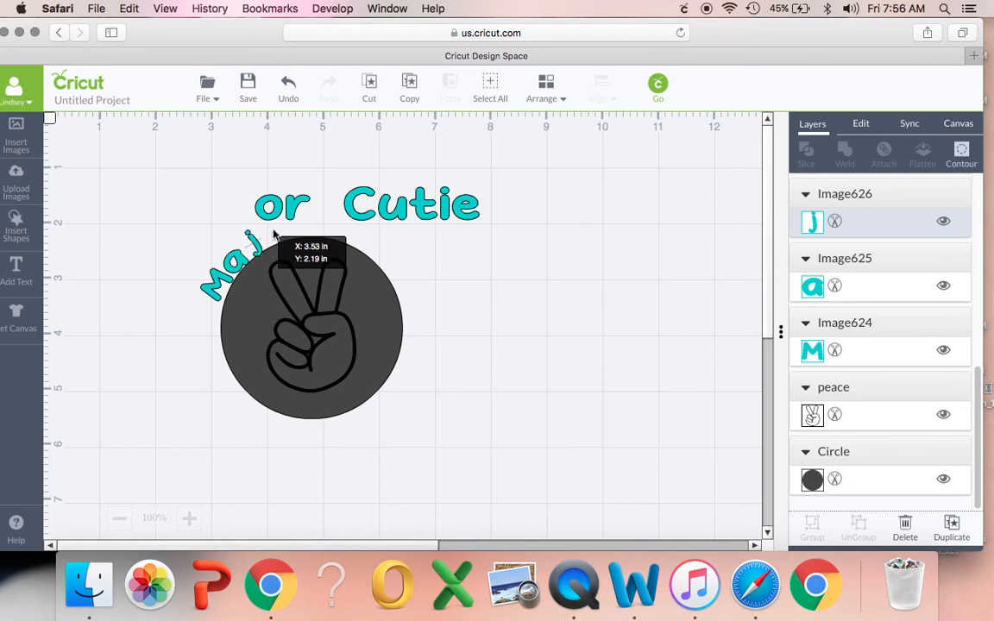
pyautogui.moveTo(276, 250); pyautogui.dragTo(286, 240)
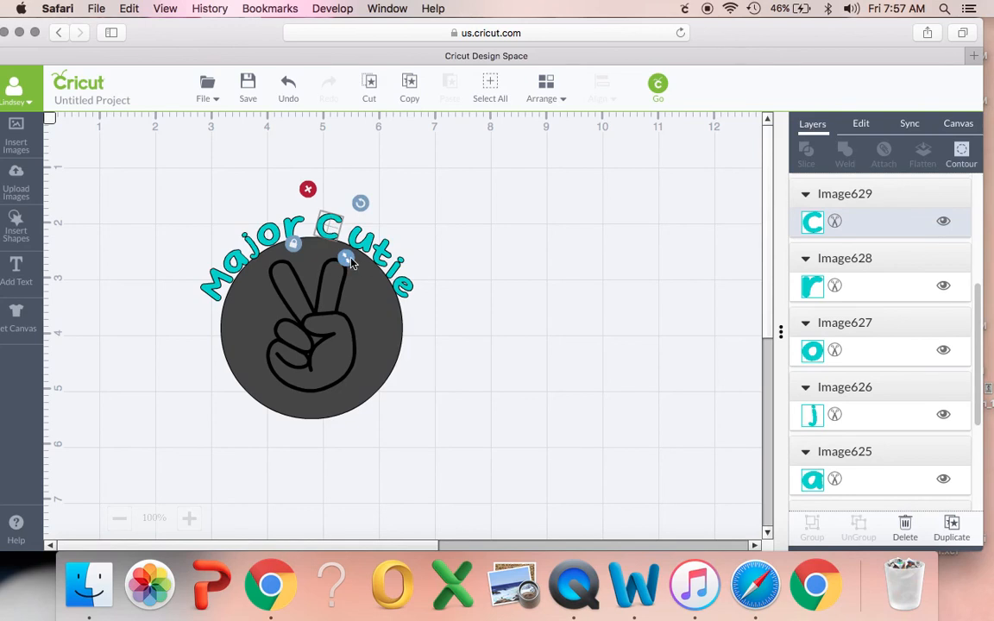
# - Angle the remaining letters down the circle's upper right, ending the arc with the final e
pyautogui.moveTo(345, 259); pyautogui.dragTo(328, 241)
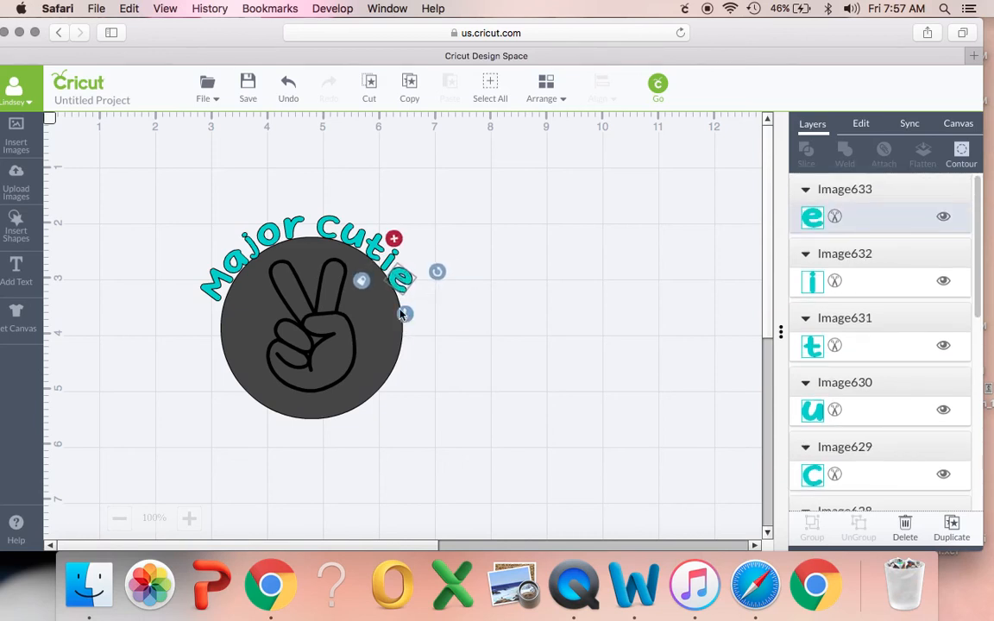
pyautogui.moveTo(405, 314); pyautogui.dragTo(438, 270)
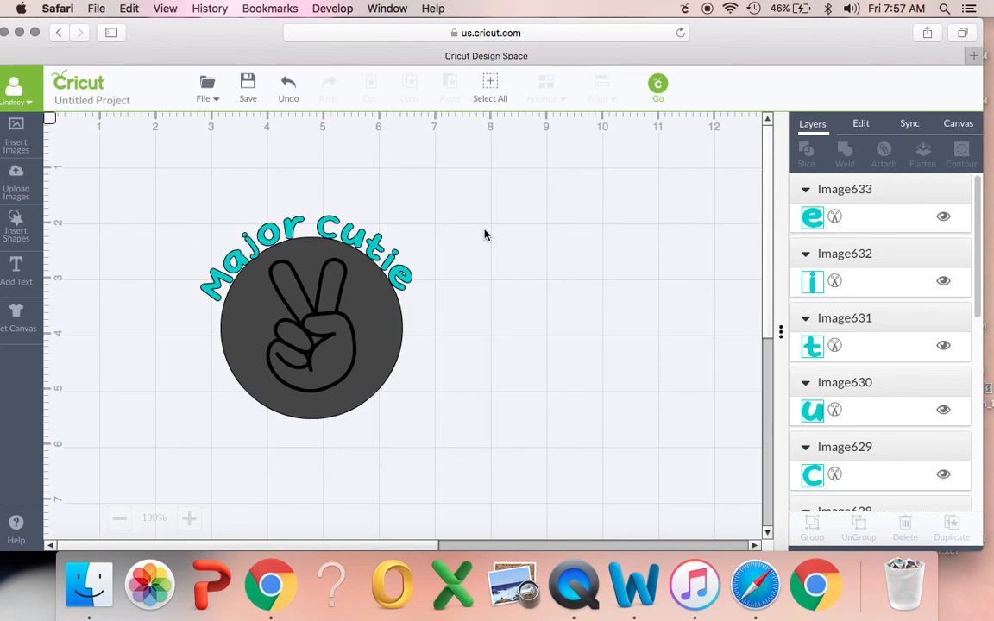
pyautogui.moveTo(936, 380)
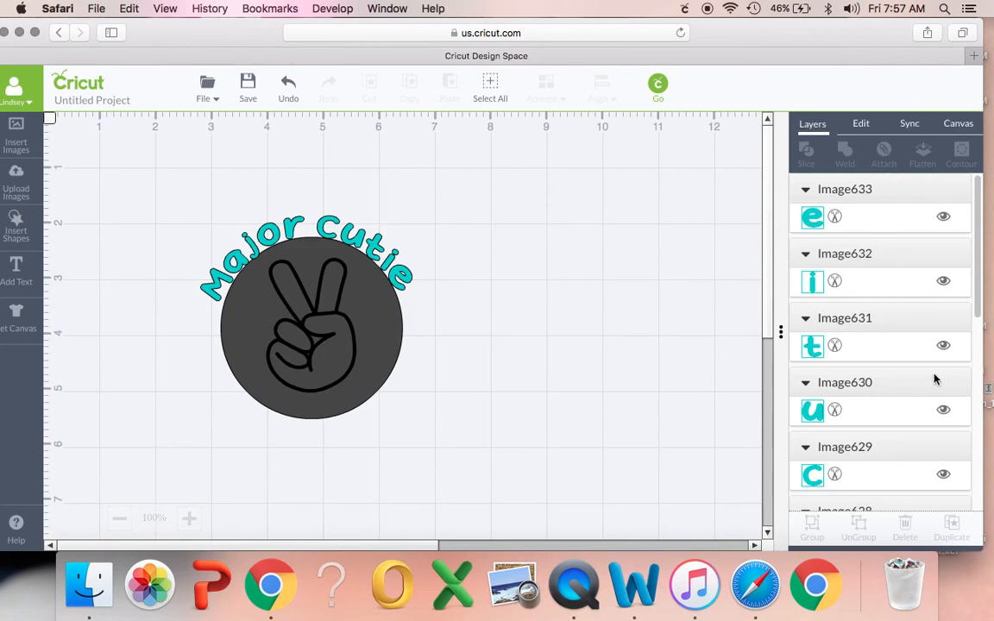
# - Select the first letter layer and scroll the Layers panel through the other letter layers
pyautogui.click(813, 217)
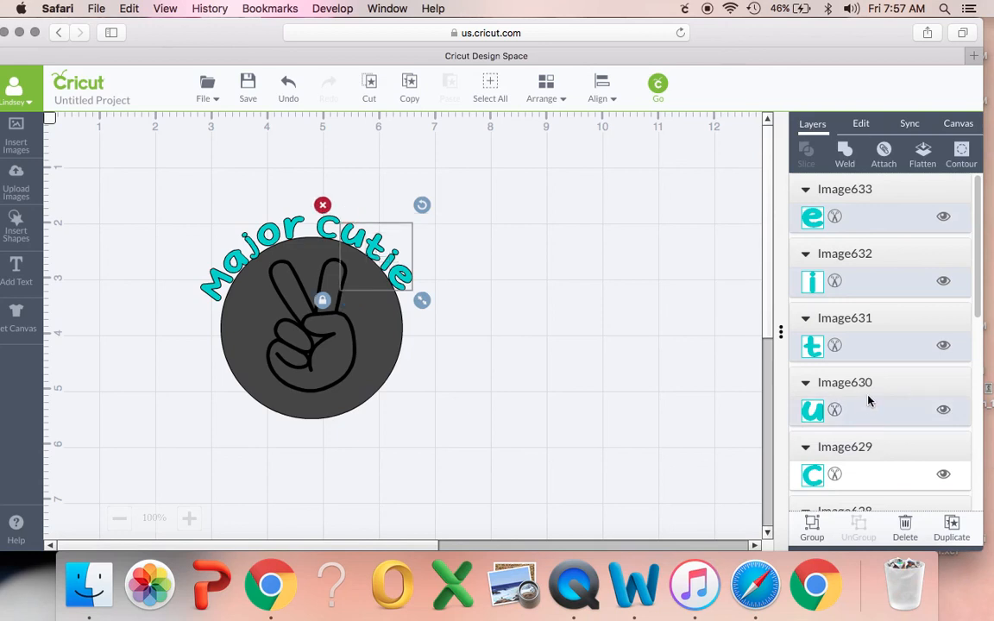
pyautogui.scroll(-3)
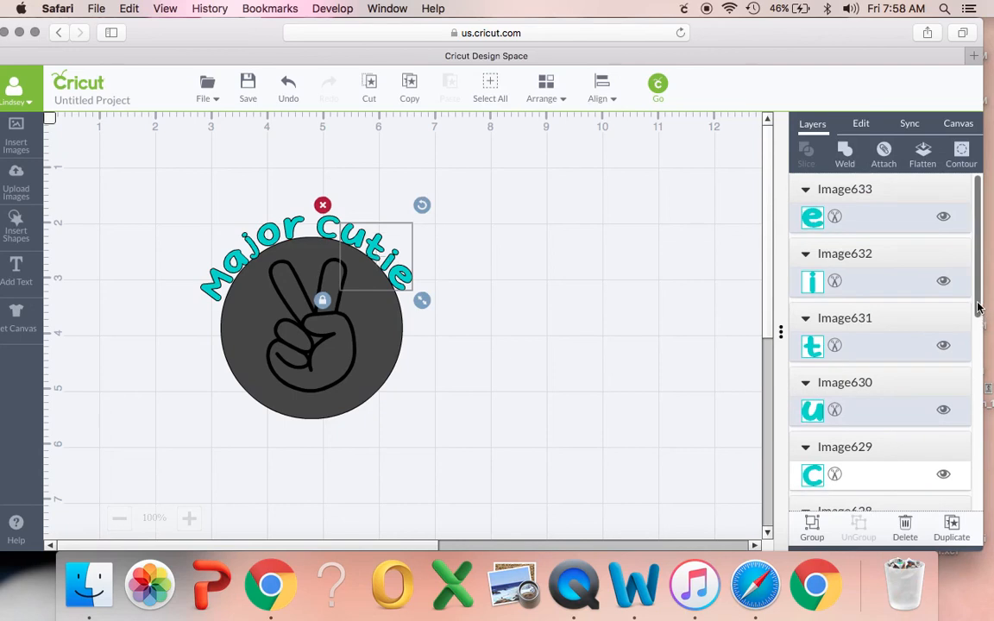
pyautogui.scroll(-3)
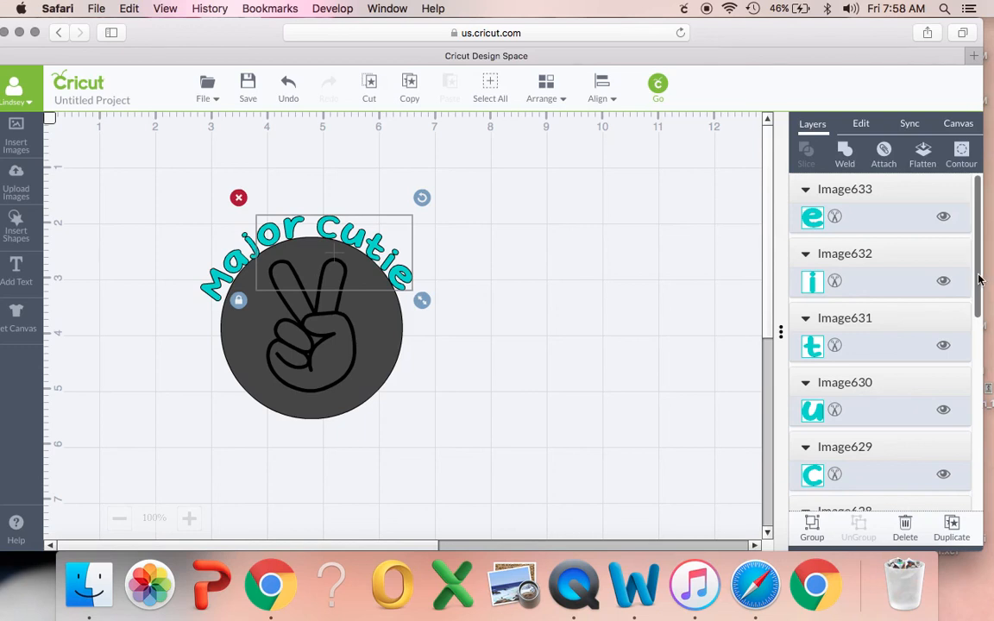
pyautogui.scroll(-3)
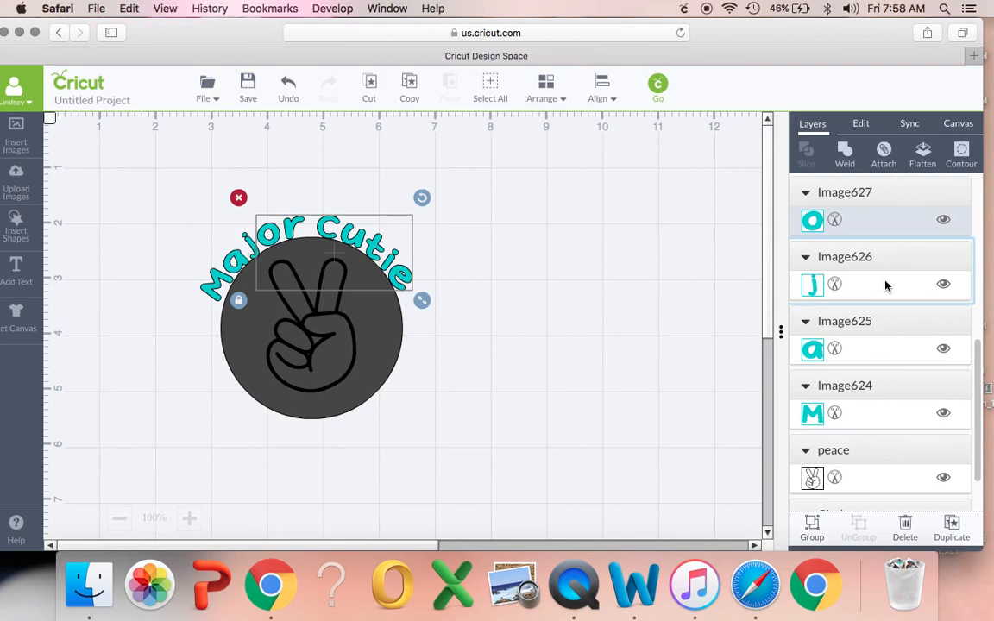
pyautogui.scroll(-3)
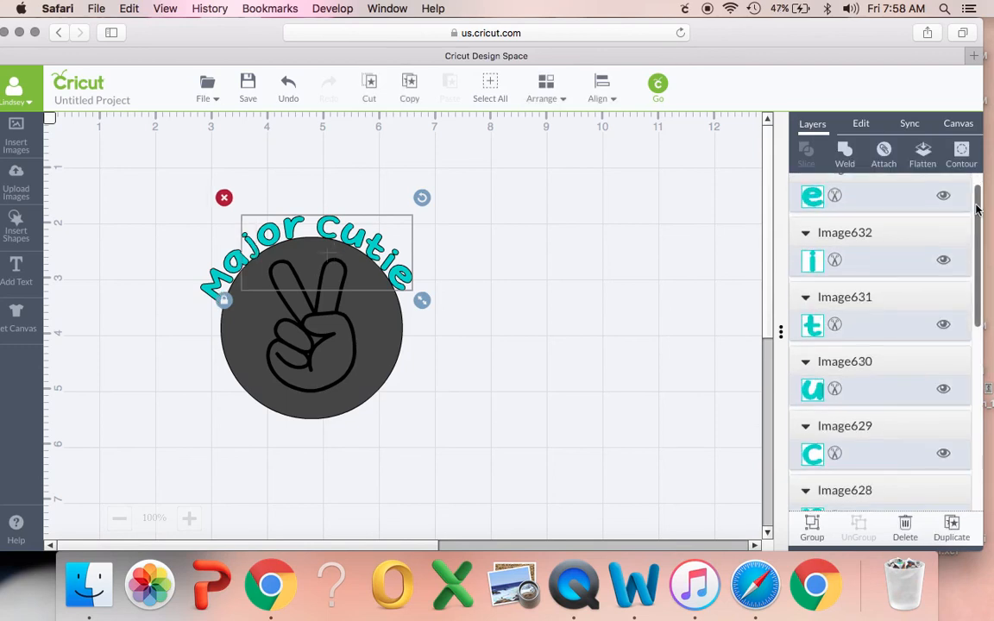
pyautogui.scroll(-3)
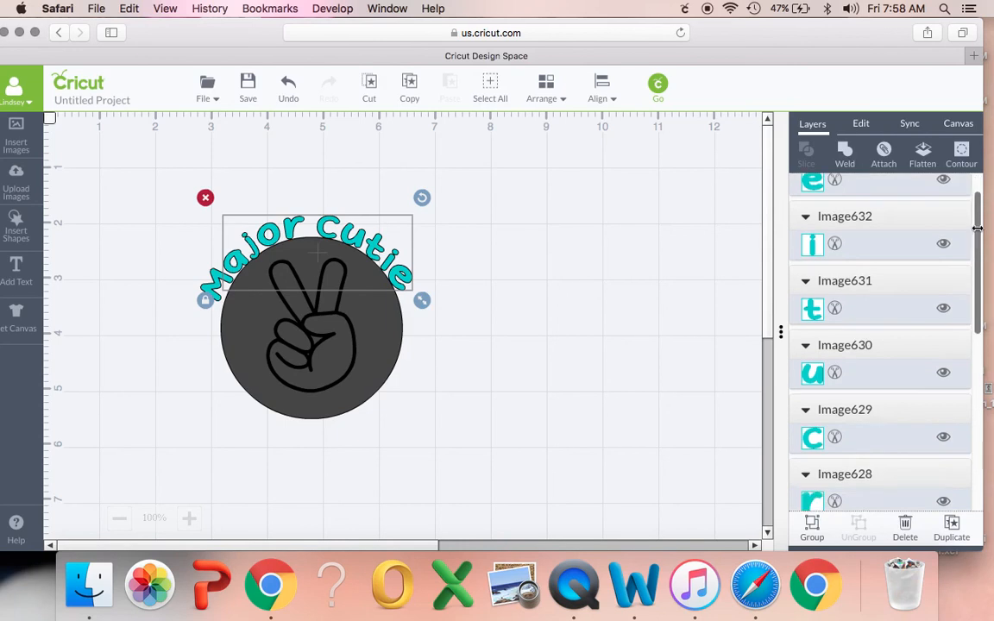
pyautogui.scroll(-3)
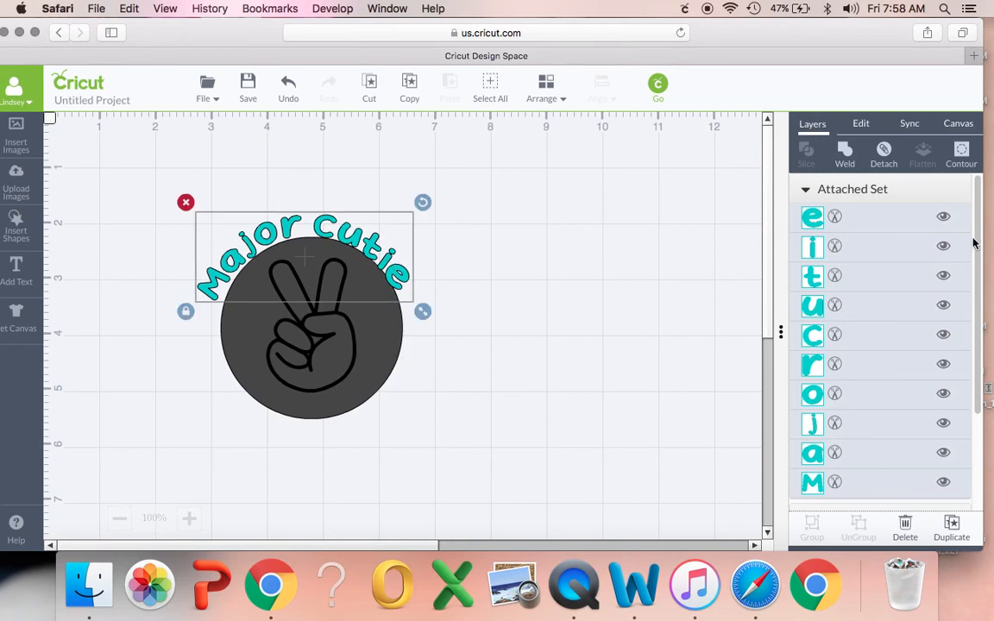
# - Hide the Circle layer with its eye icon, leaving only the arched title above the hand
pyautogui.scroll(-3)
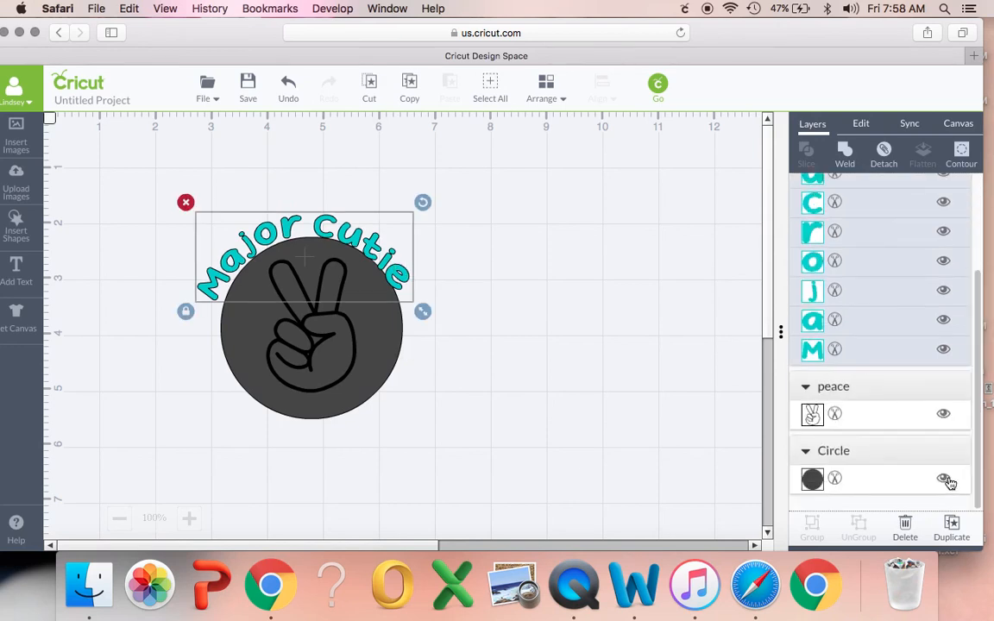
pyautogui.click(942, 478)
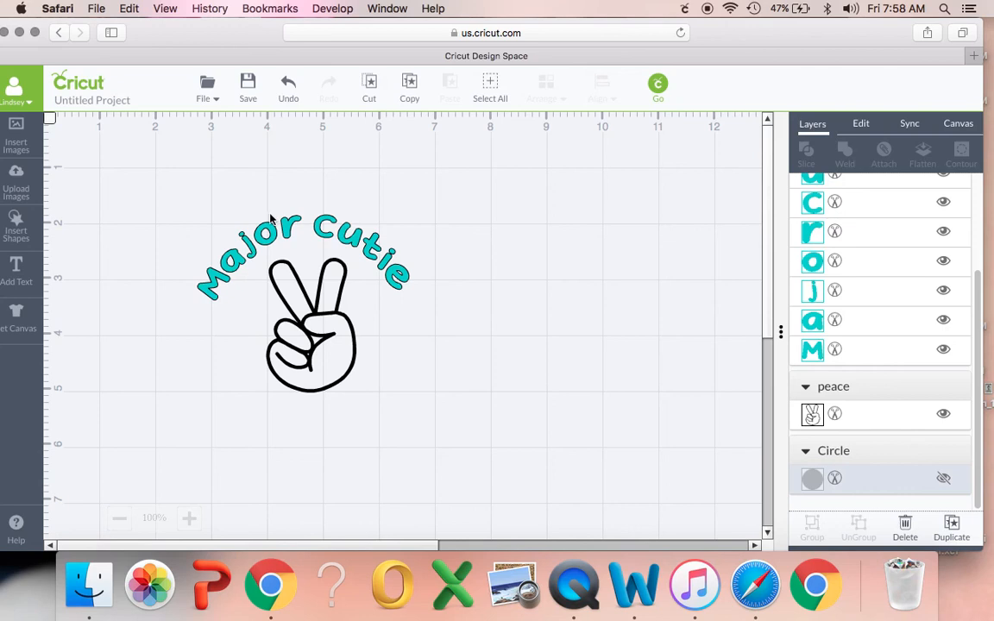
pyautogui.moveTo(497, 311)
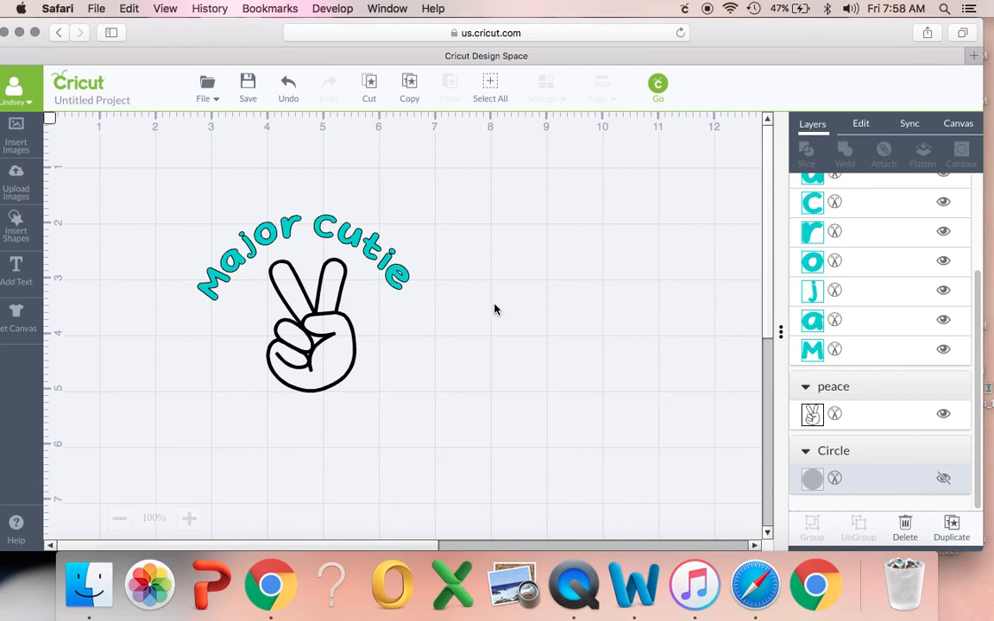